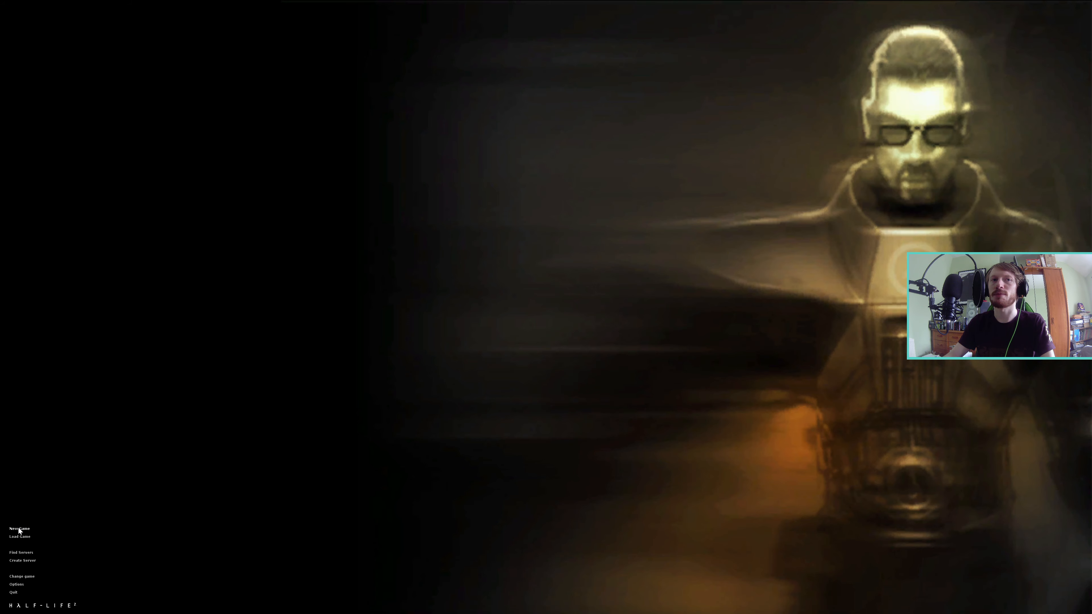
Start a new game on Easy difficulty from the main menu.
click(18, 527)
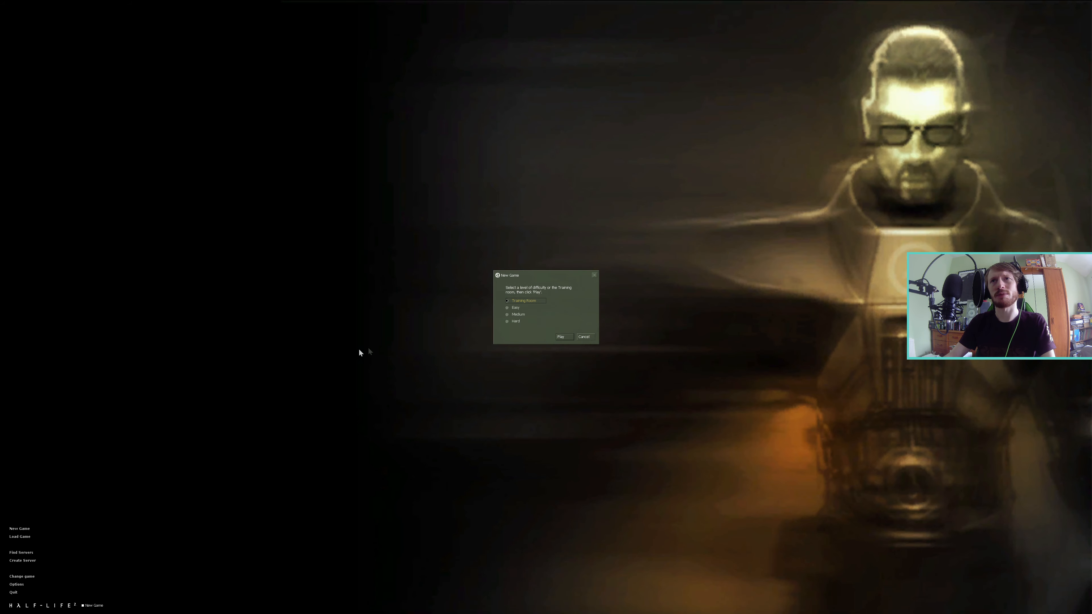
click(508, 307)
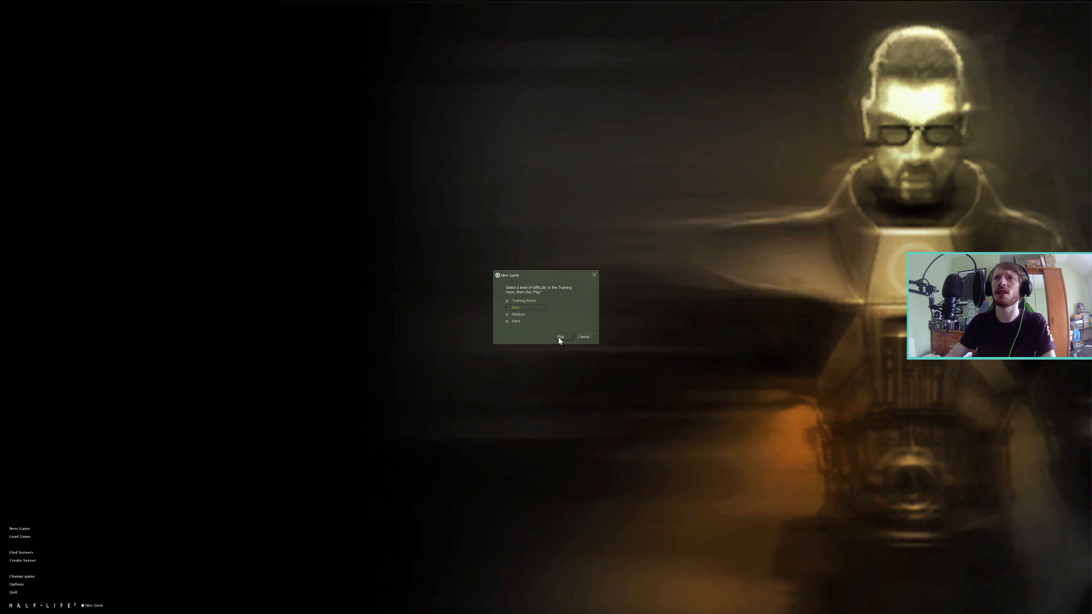
click(561, 337)
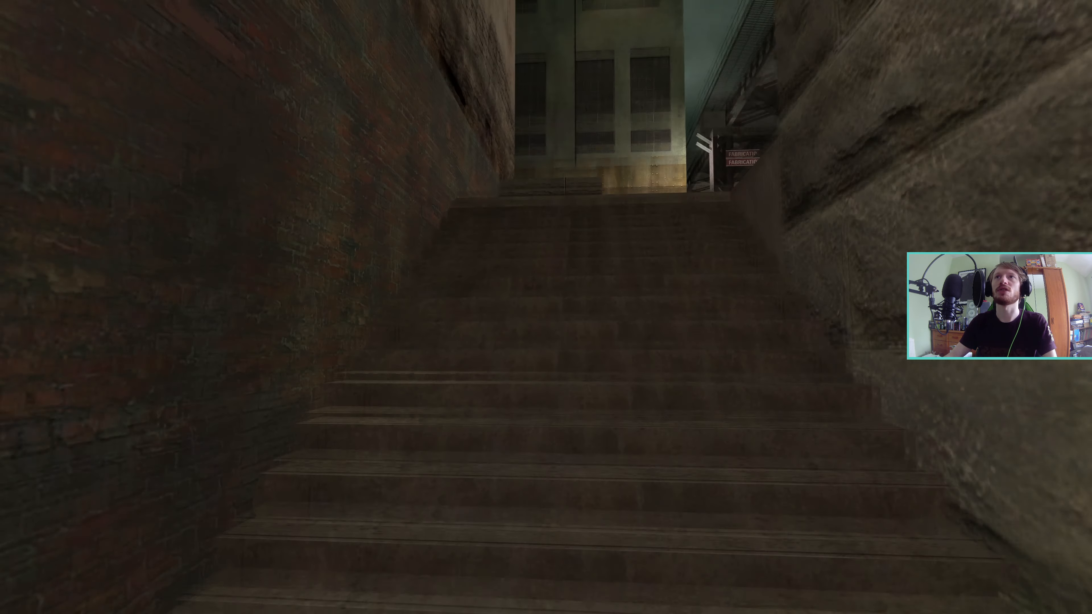
Bring up the developer console and begin entering a map command.
key(`)
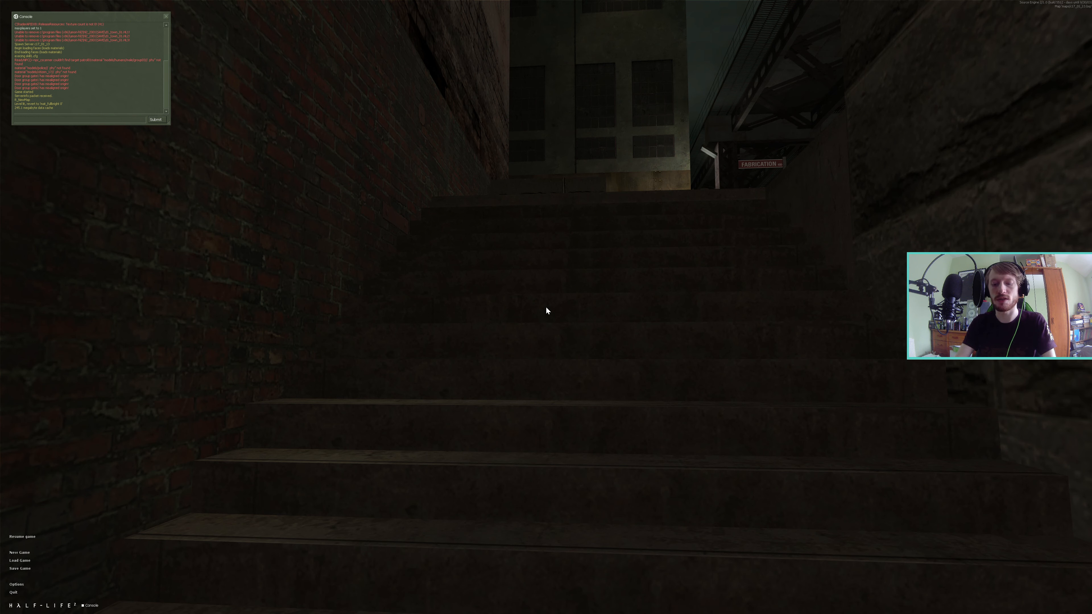
text(map)
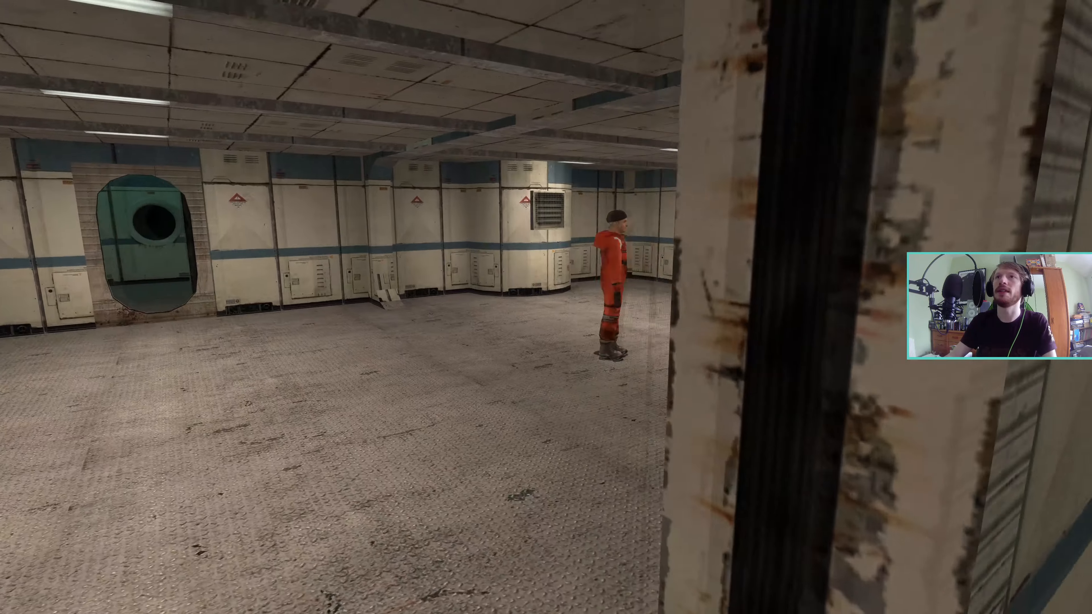
mouse_move(546, 307)
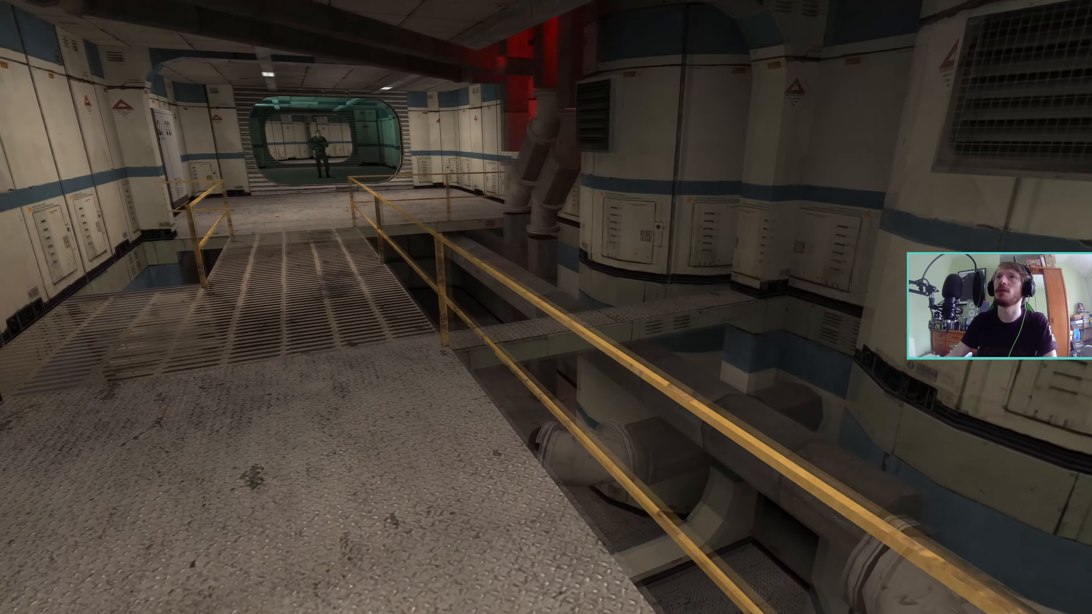
mouse_move(545, 307)
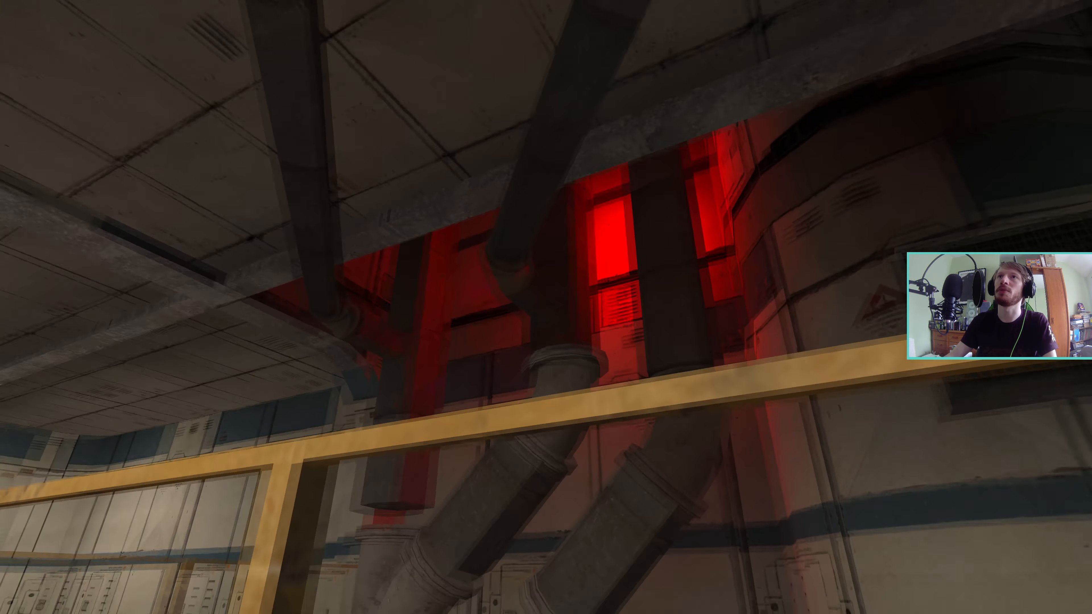
mouse_move(546, 307)
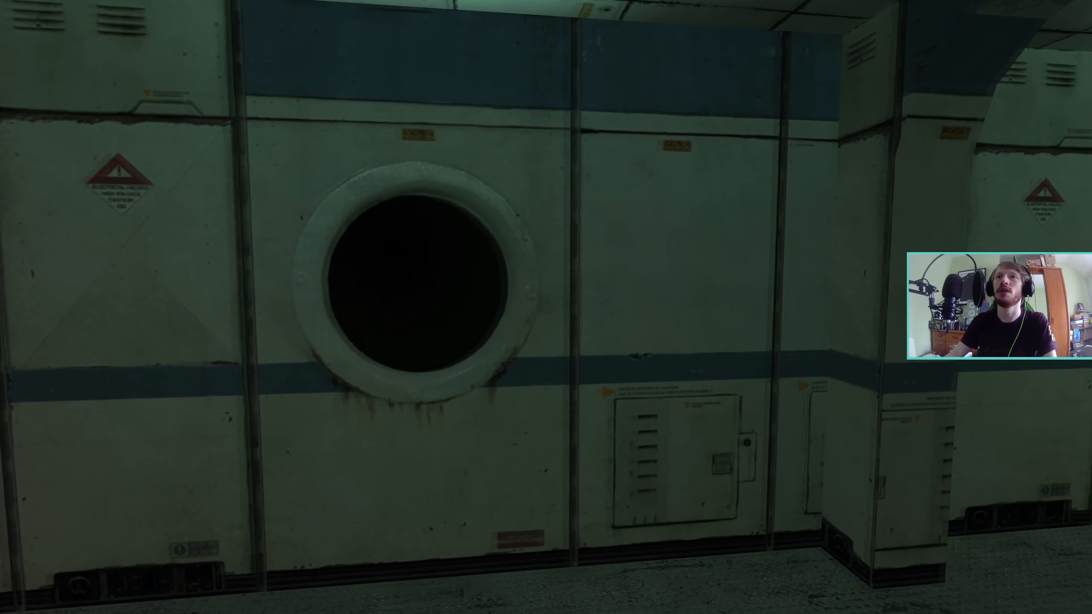
mouse_move(545, 307)
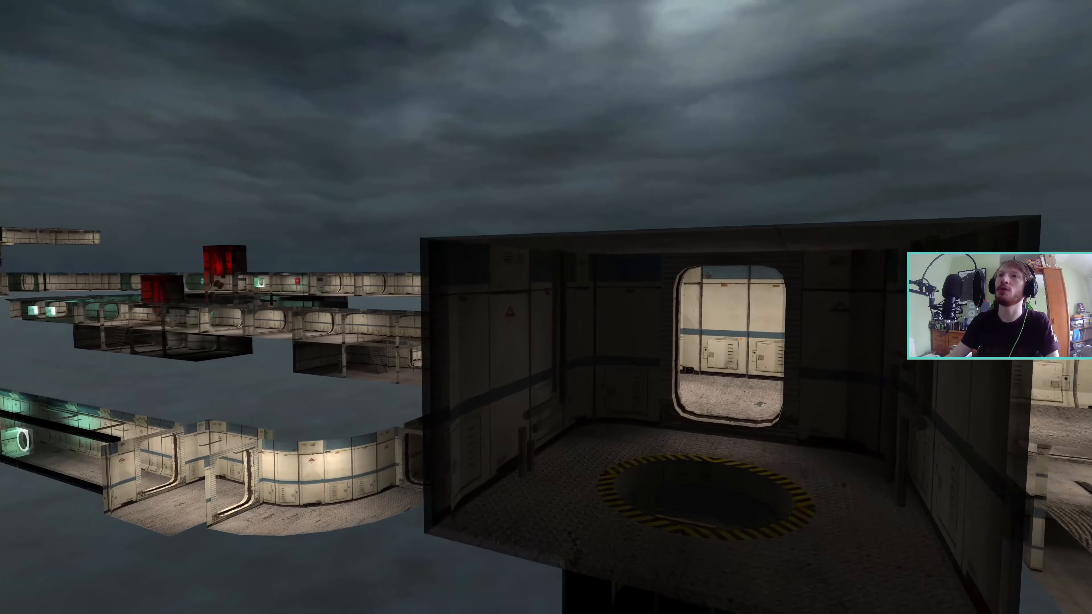
mouse_move(545, 307)
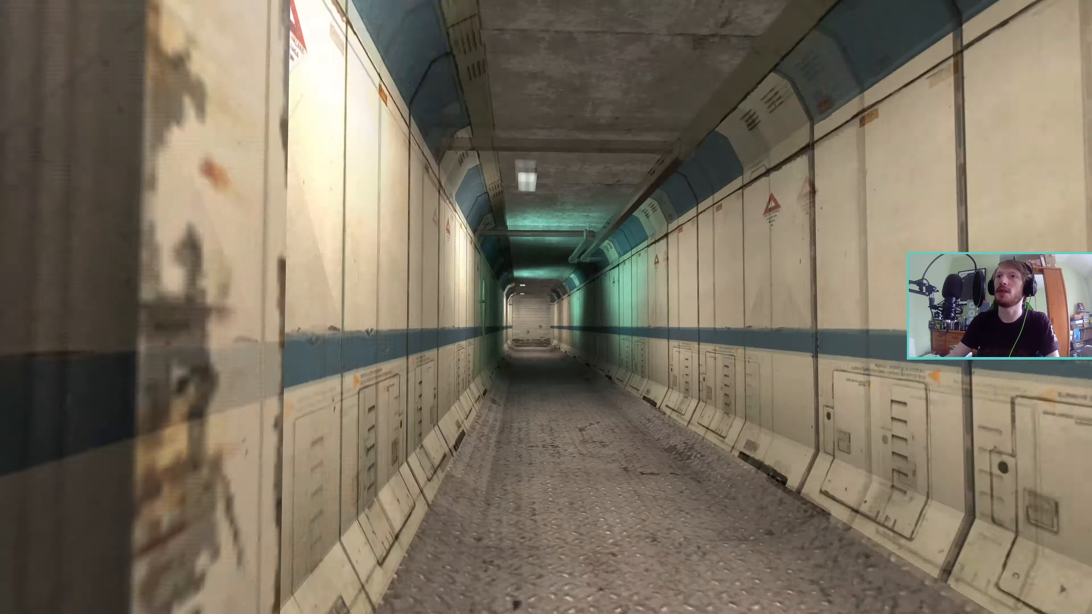
key(w)
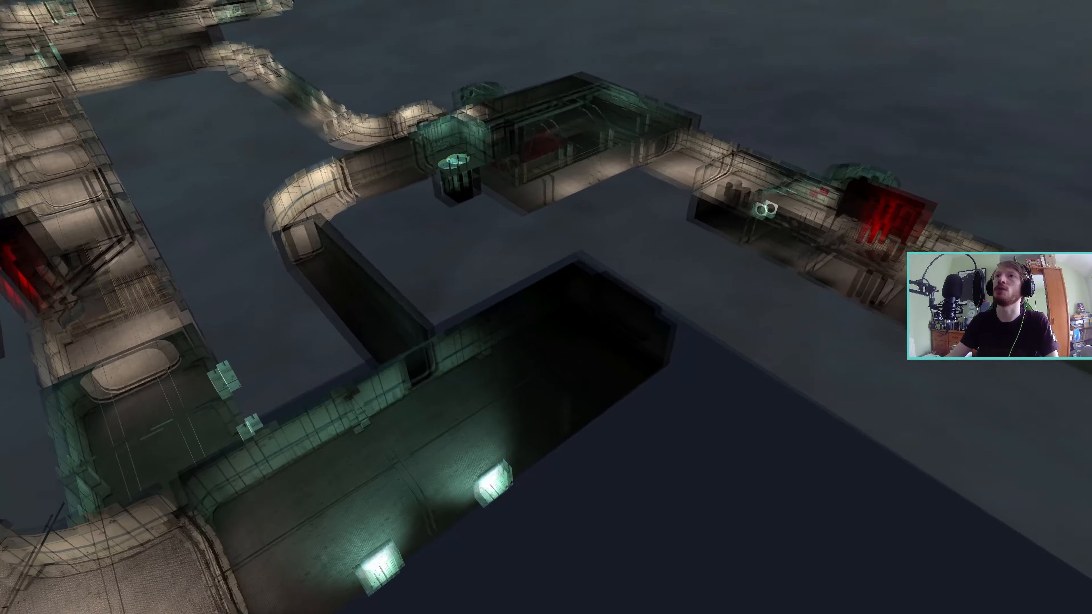
mouse_move(546, 307)
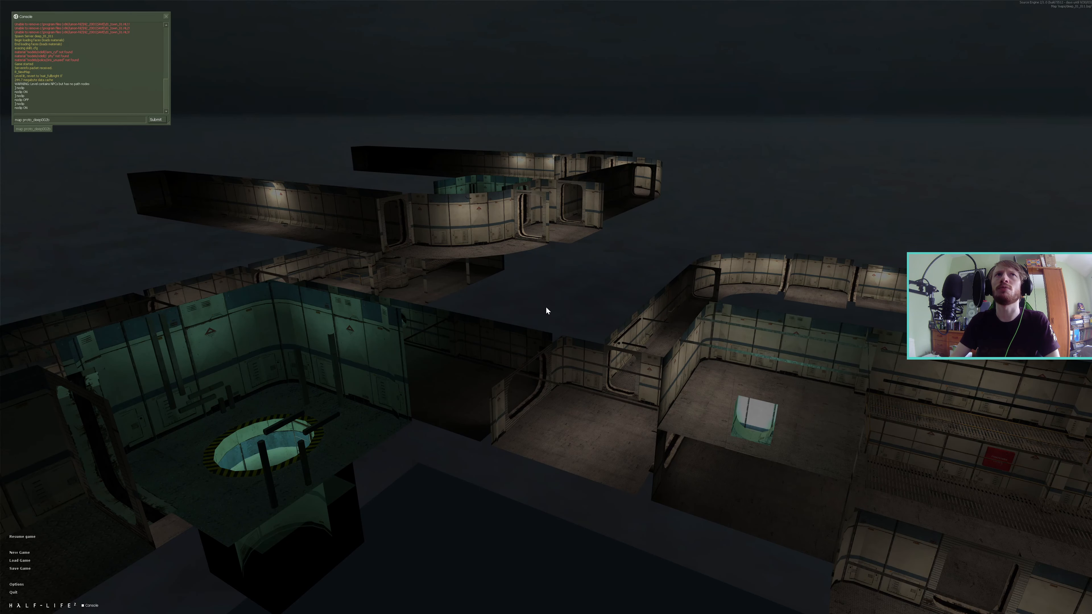
Load the proto_deep002b prototype map from the console and close it.
click(155, 120)
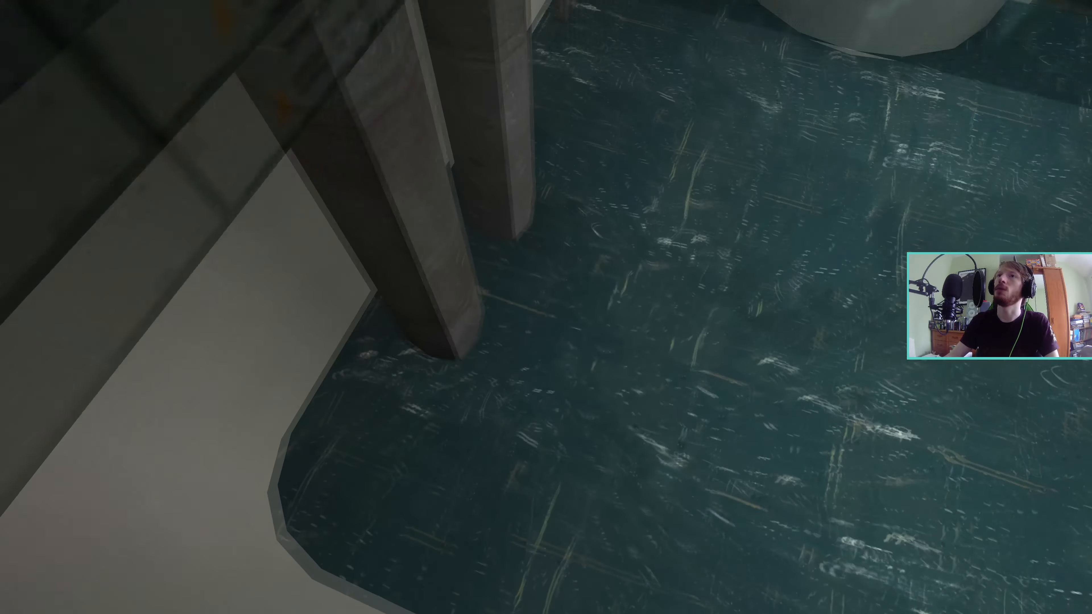
mouse_move(546, 307)
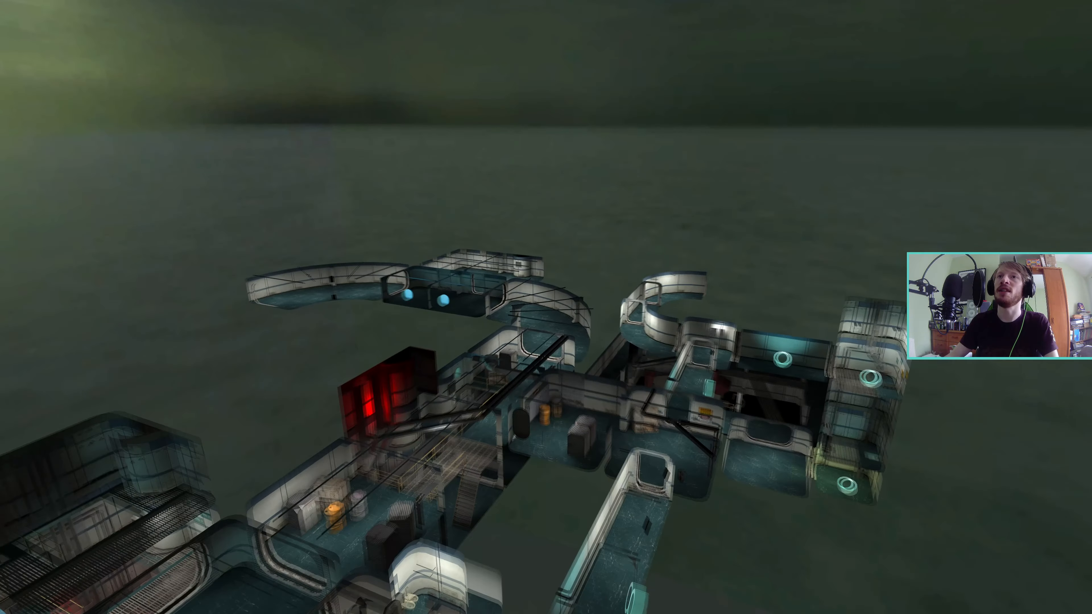
mouse_move(545, 307)
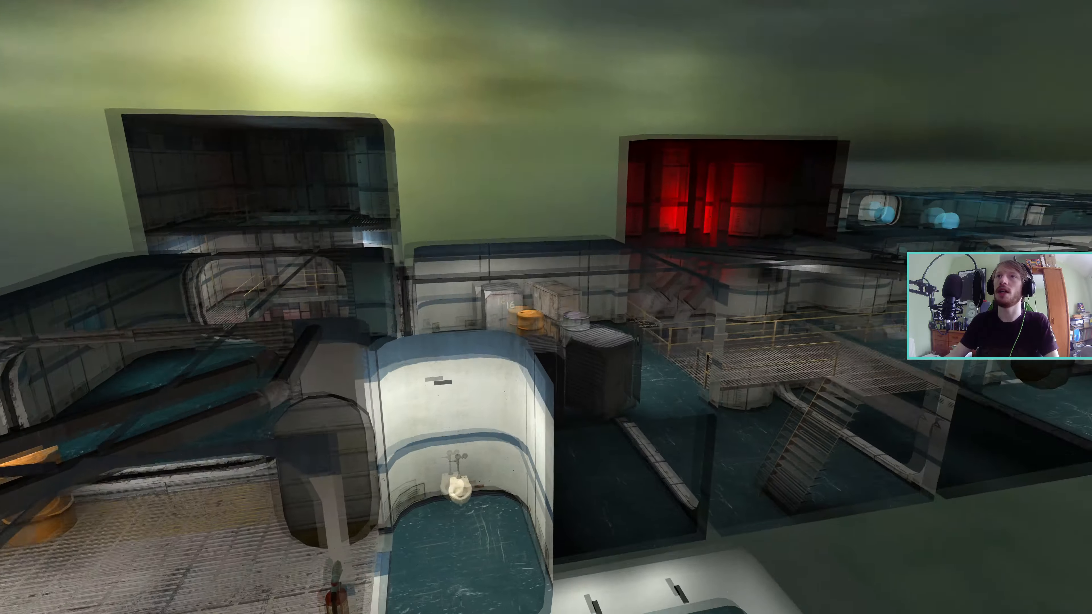
mouse_move(546, 307)
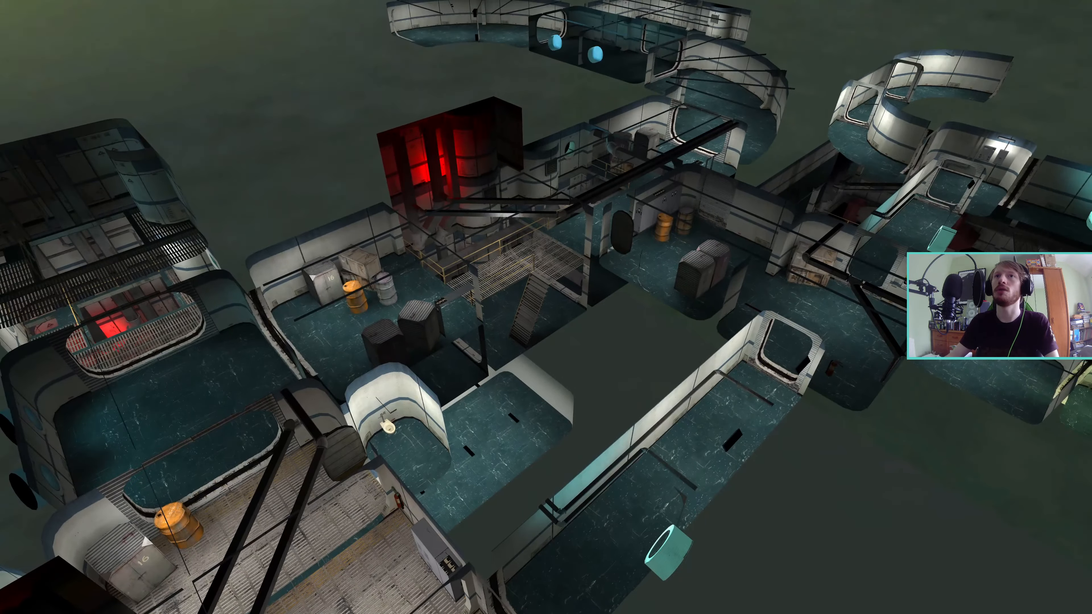